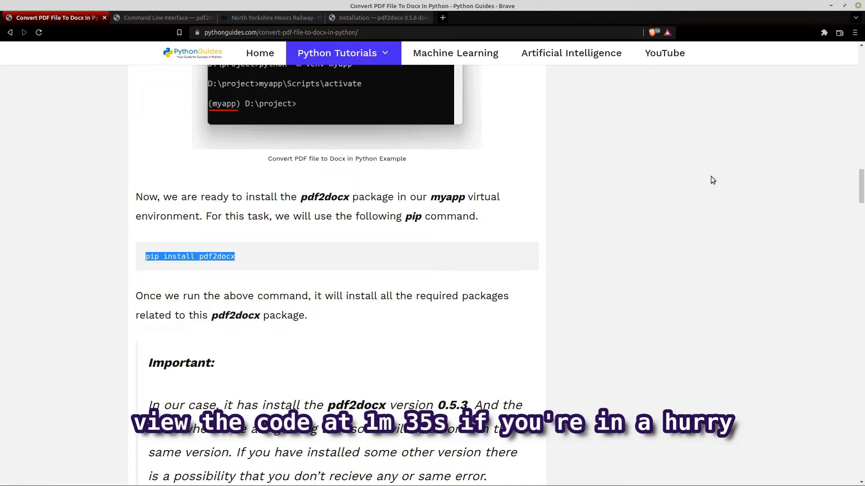
pyautogui.moveTo(683, 211)
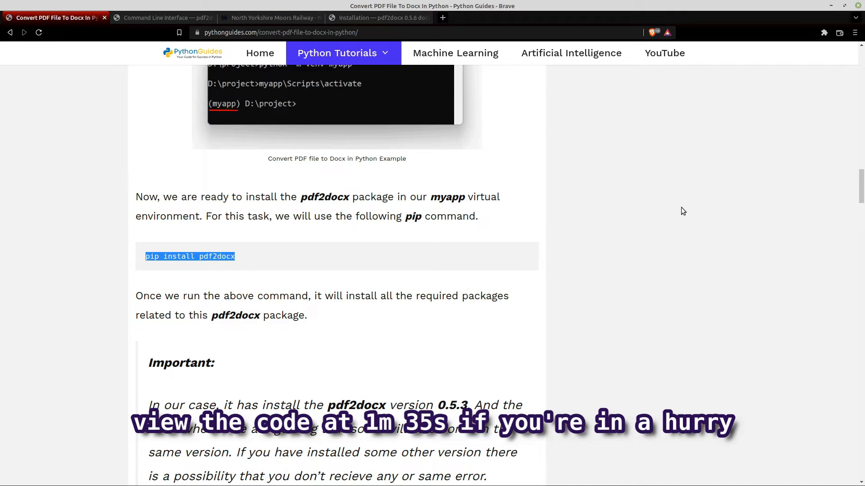
# Go from the Python Guides article to the pdf2docx docs home, then its Installation page's pip commands
pyautogui.scroll(3)
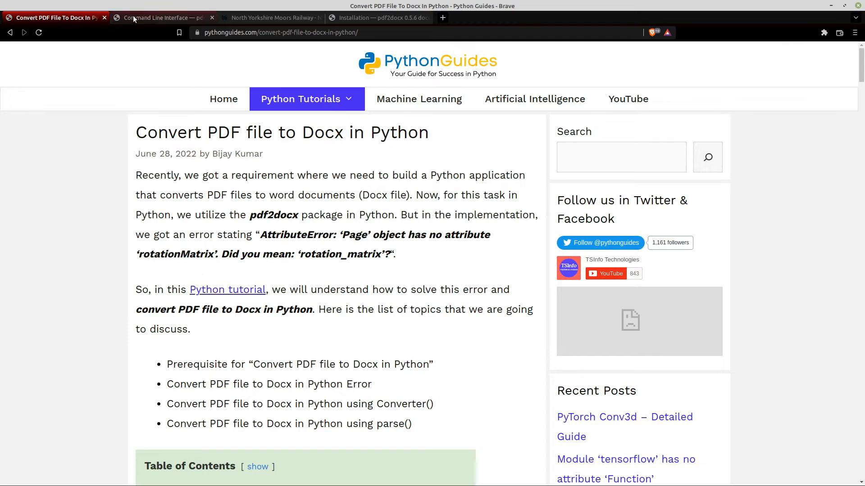
pyautogui.click(162, 18)
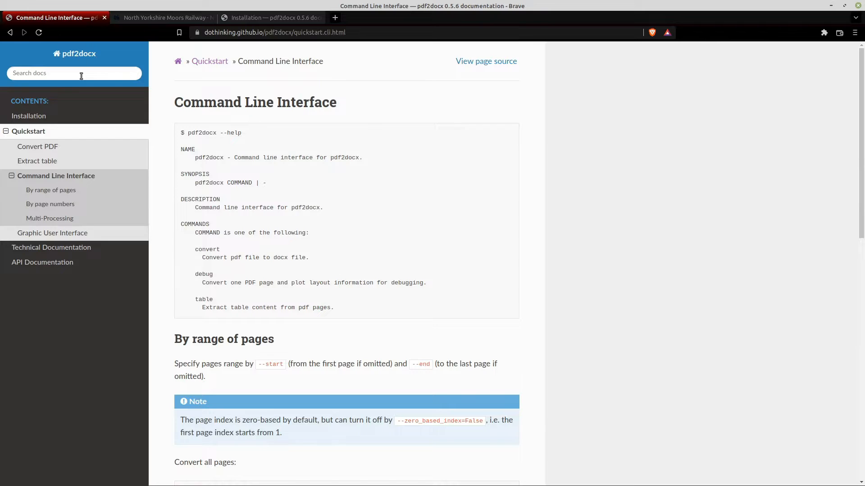
pyautogui.click(75, 54)
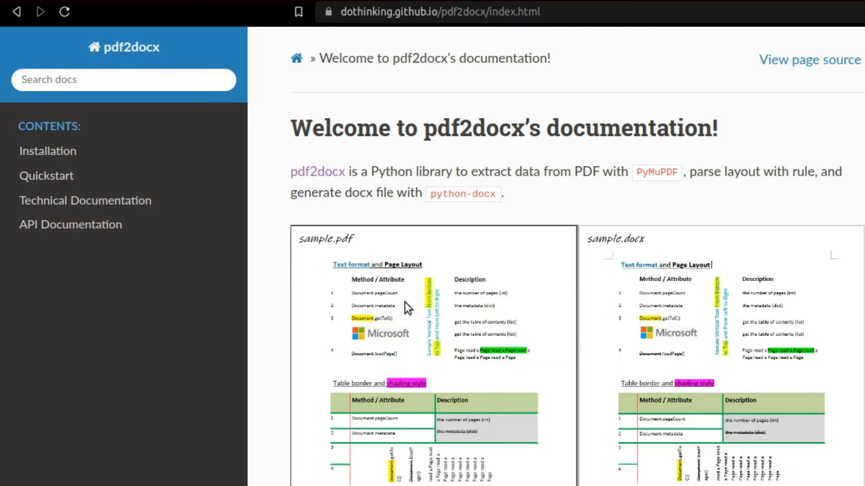
pyautogui.scroll(-3)
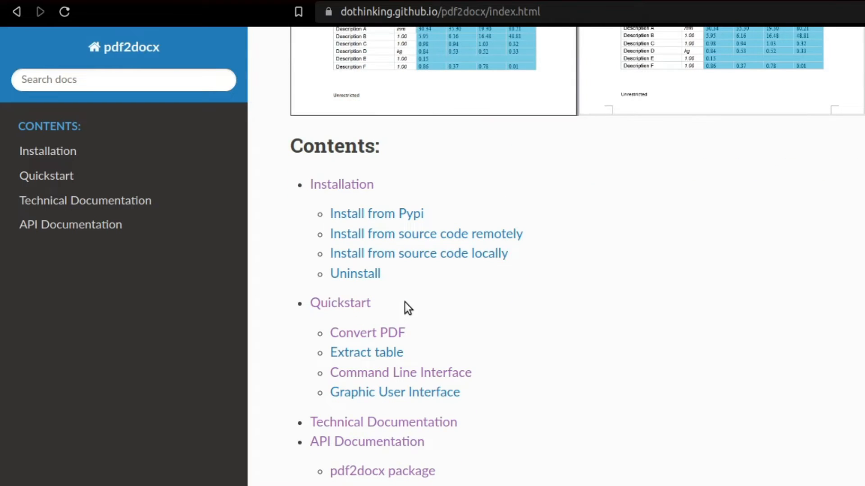
pyautogui.moveTo(570, 334)
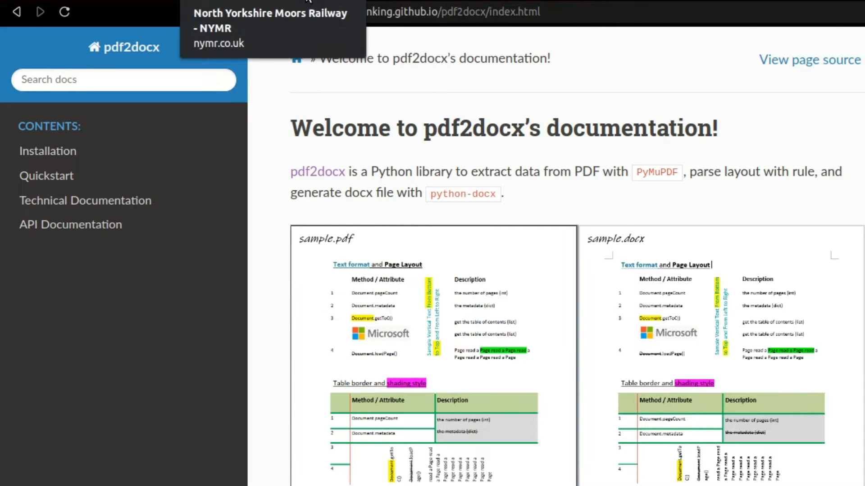
pyautogui.click(47, 151)
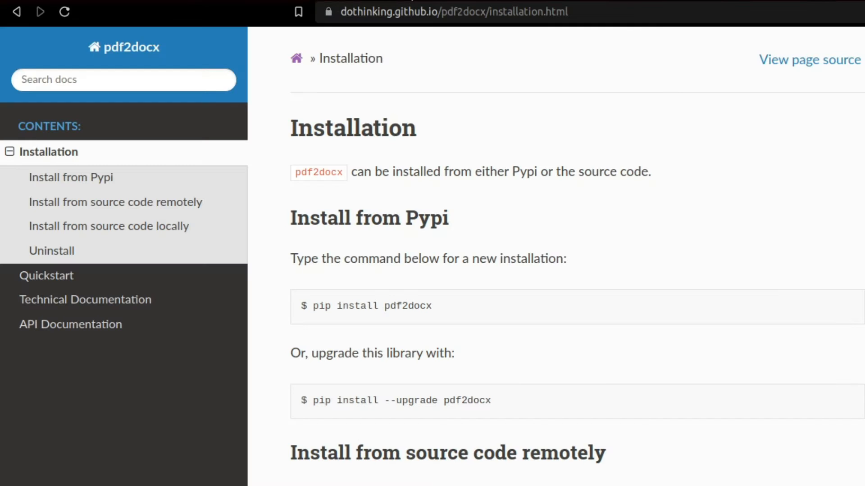
pyautogui.moveTo(342, 293)
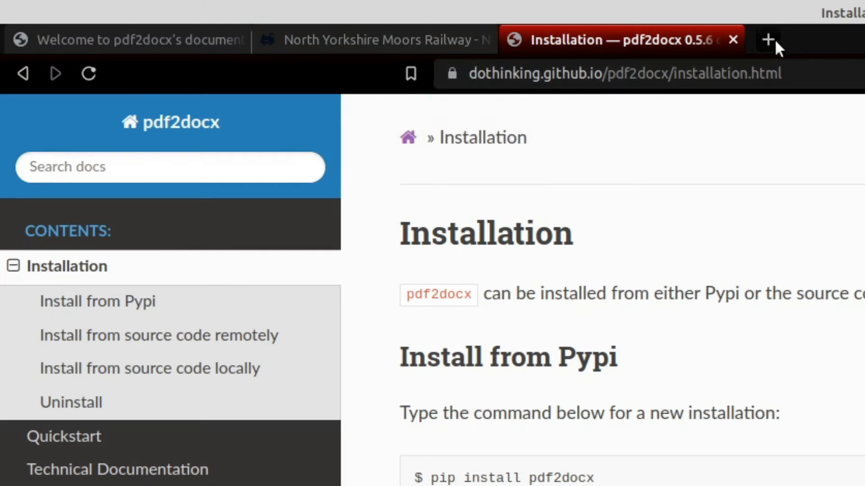
pyautogui.moveTo(439, 346)
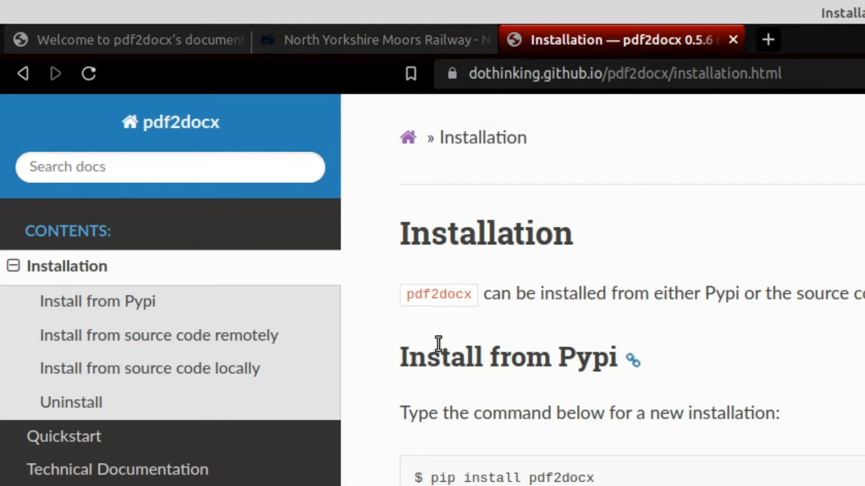
pyautogui.moveTo(385, 260)
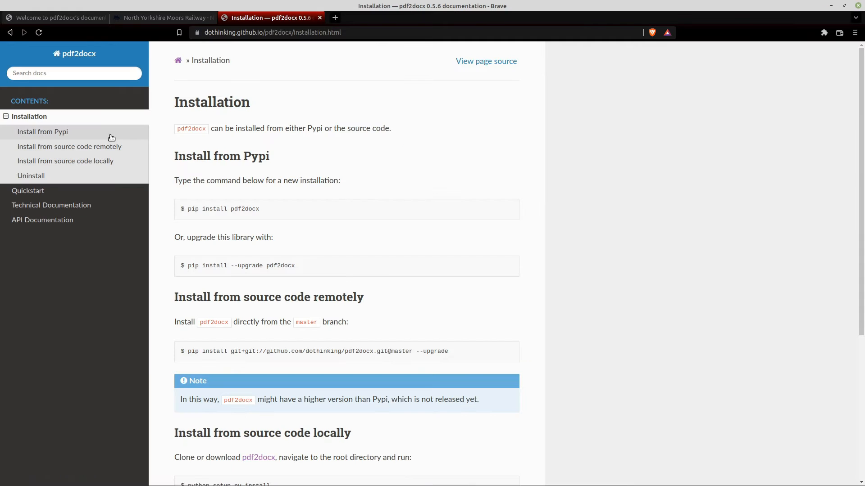
pyautogui.scroll(-3)
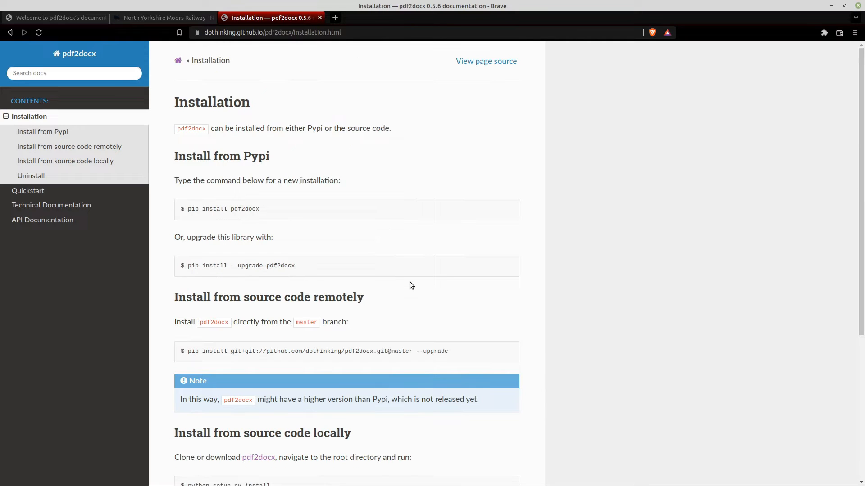
pyautogui.moveTo(825, 5)
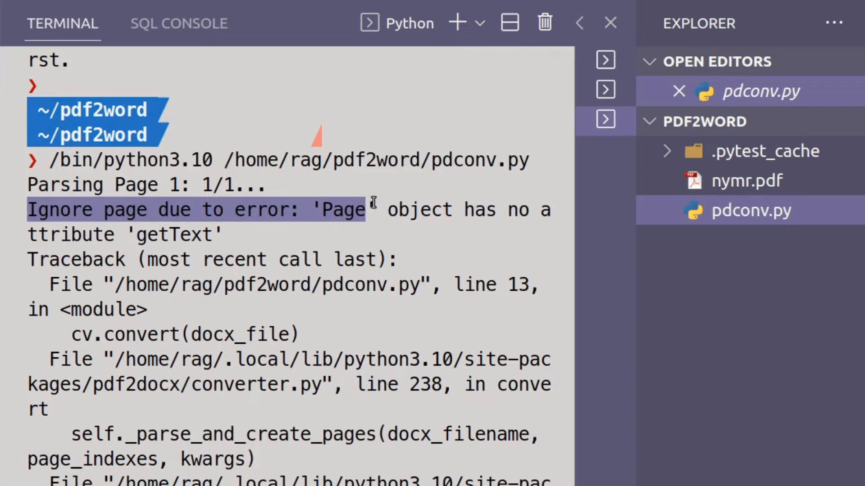
# Highlight the 'getText' page attribute error and scroll through the traceback before clearing the terminal
pyautogui.moveTo(373, 209); pyautogui.dragTo(344, 234)
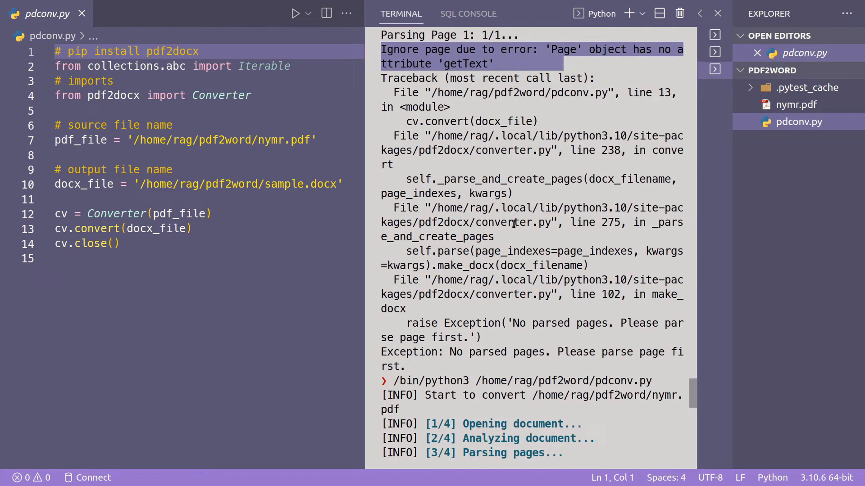
pyautogui.scroll(-3)
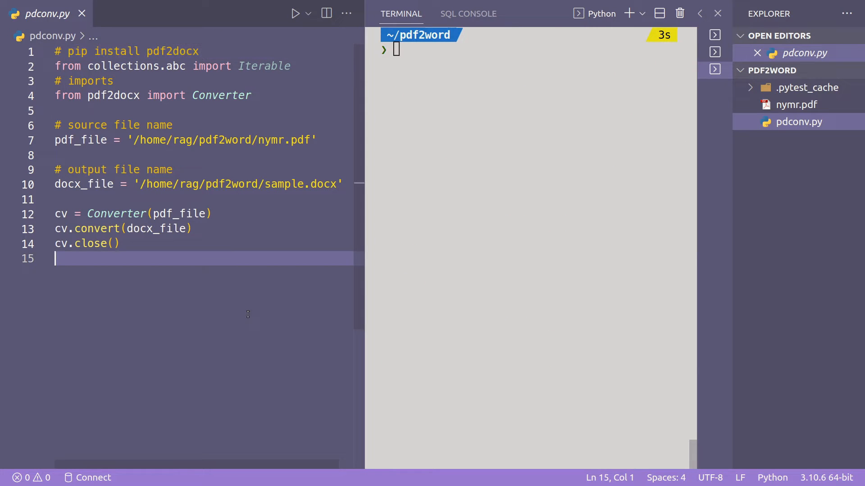
pyautogui.moveTo(198, 282)
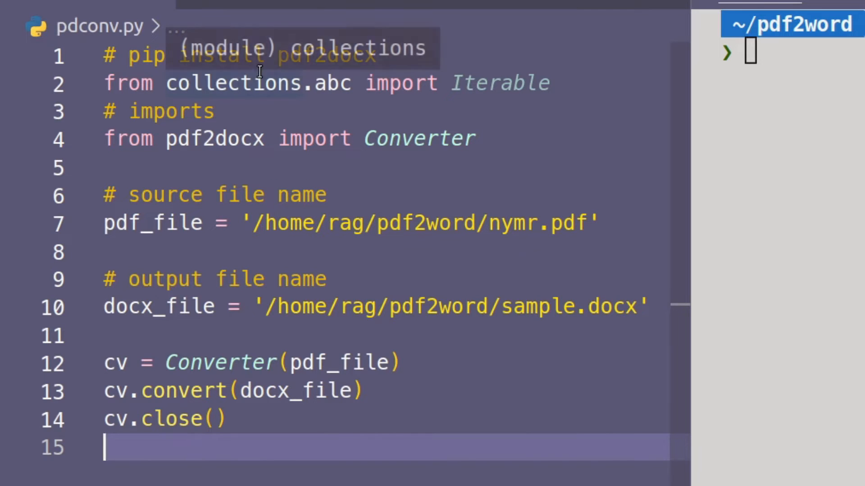
pyautogui.moveTo(116, 84)
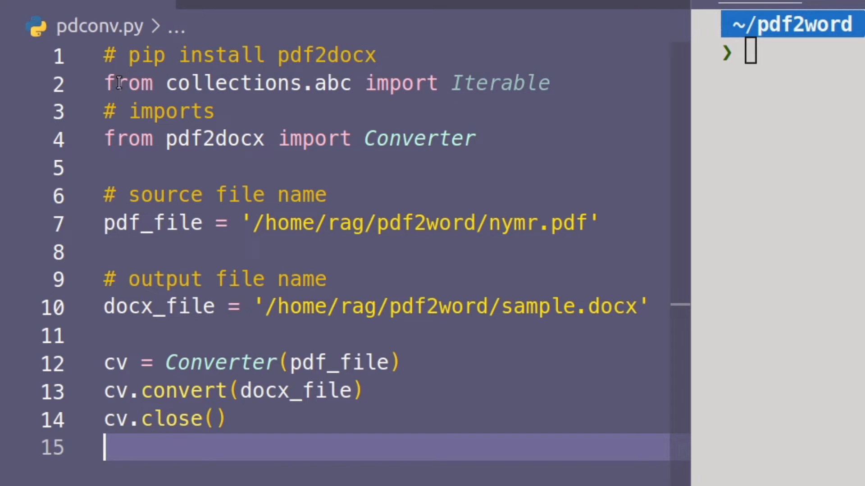
pyautogui.moveTo(126, 54)
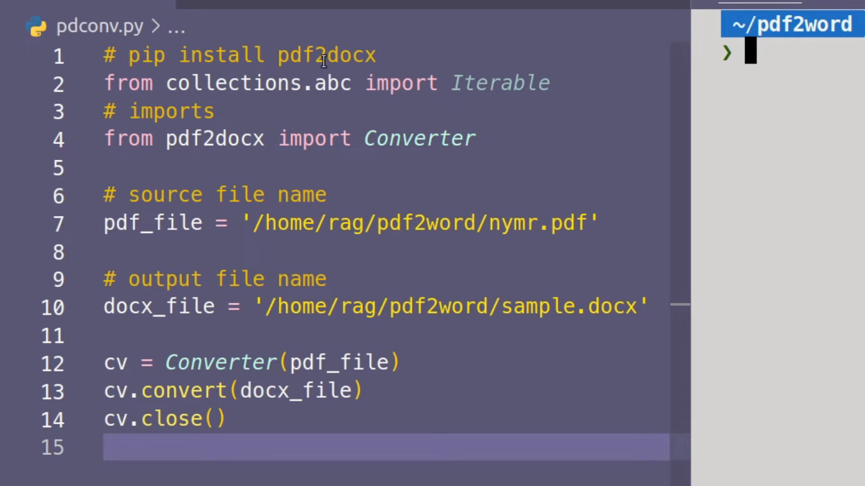
pyautogui.moveTo(501, 176)
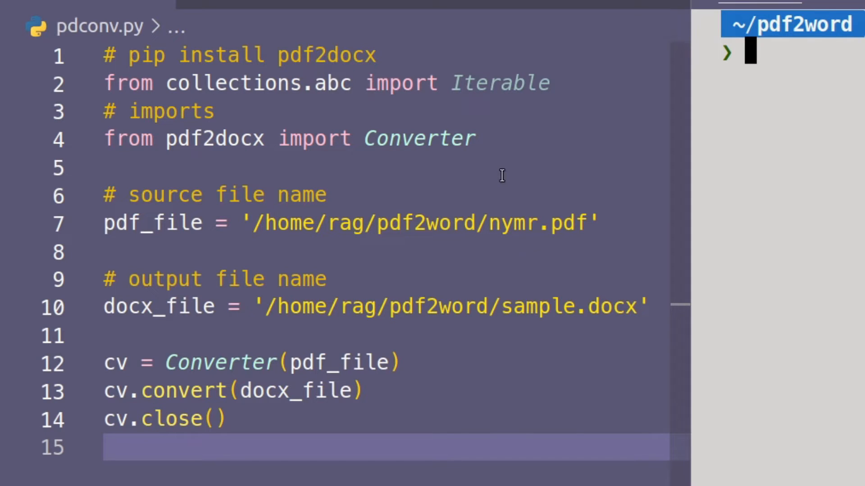
pyautogui.moveTo(275, 54)
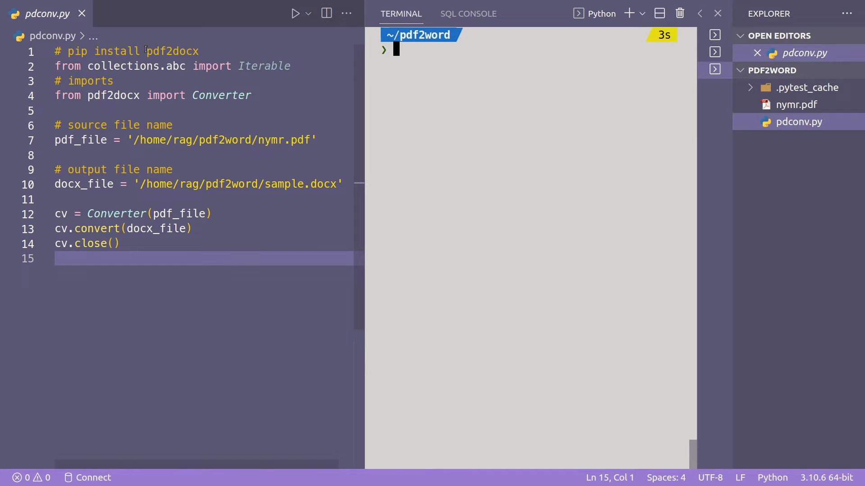
pyautogui.moveTo(140, 67)
pyautogui.write('#')
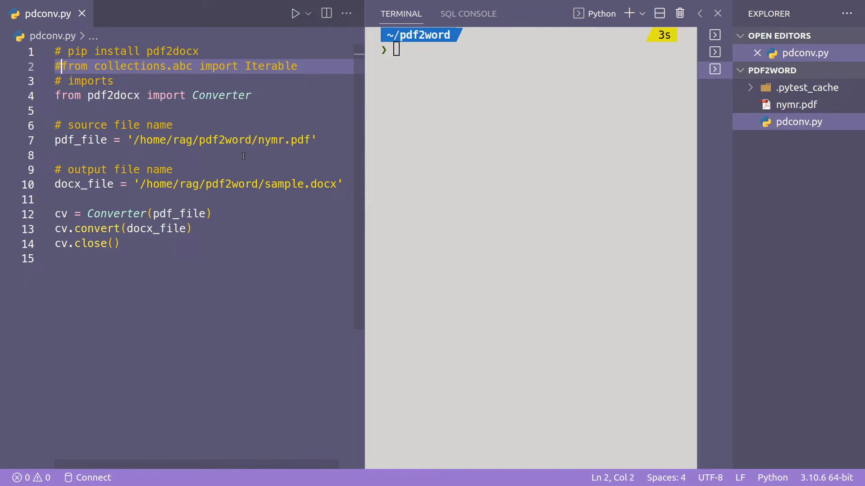
pyautogui.moveTo(313, 148)
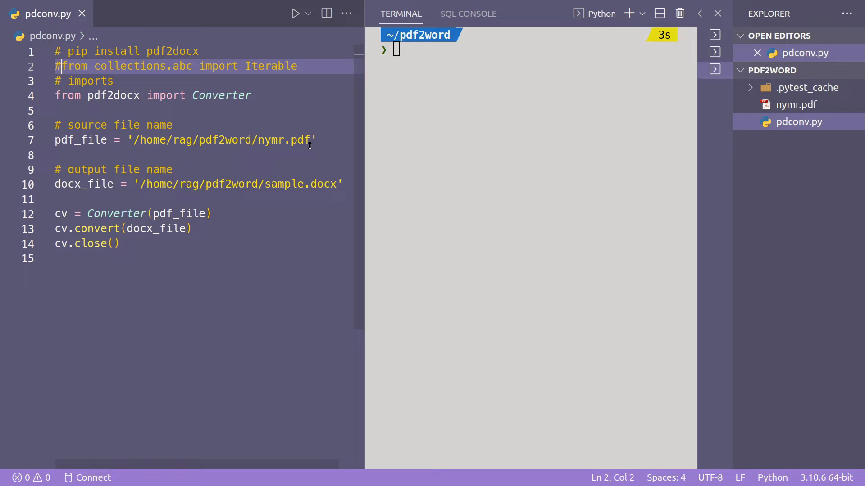
pyautogui.moveTo(105, 190)
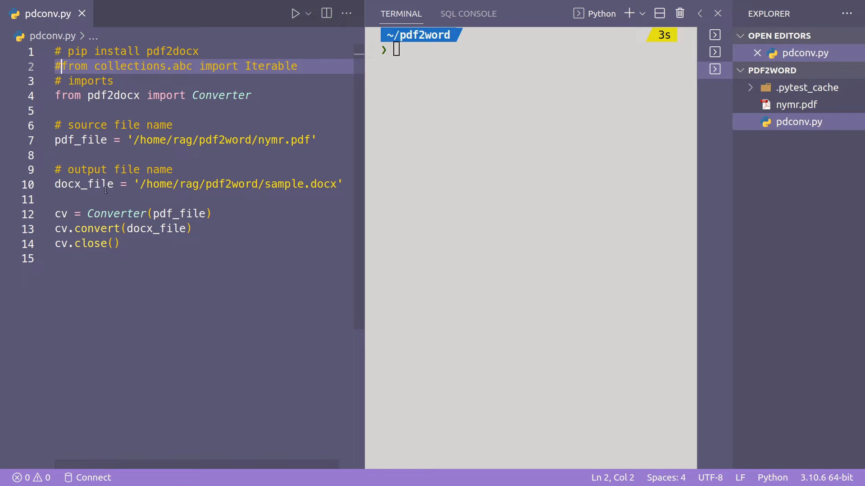
pyautogui.moveTo(299, 194)
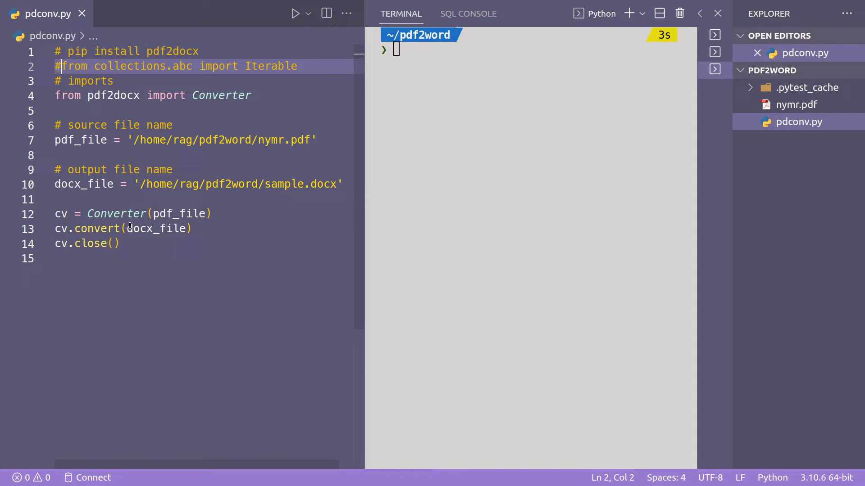
pyautogui.moveTo(60, 214)
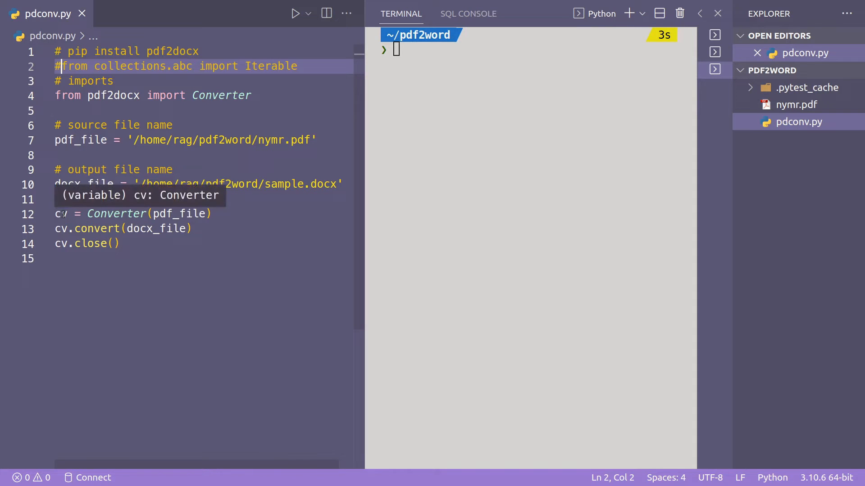
pyautogui.moveTo(110, 213)
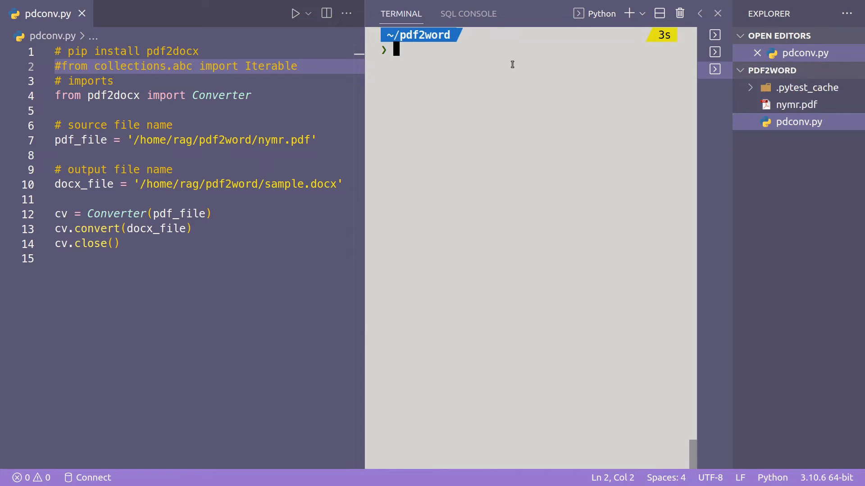
# Run pdconv.py to create sample.docx, then reveal it in the file manager
pyautogui.click(295, 13)
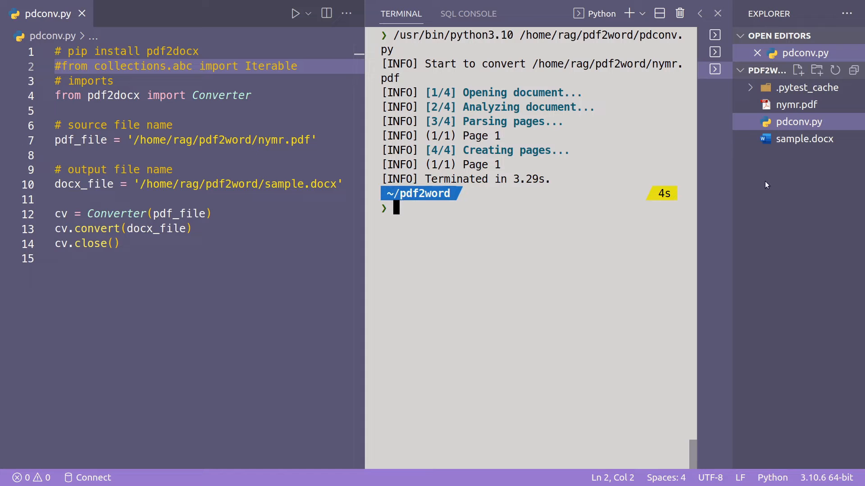
pyautogui.rightClick(804, 139)
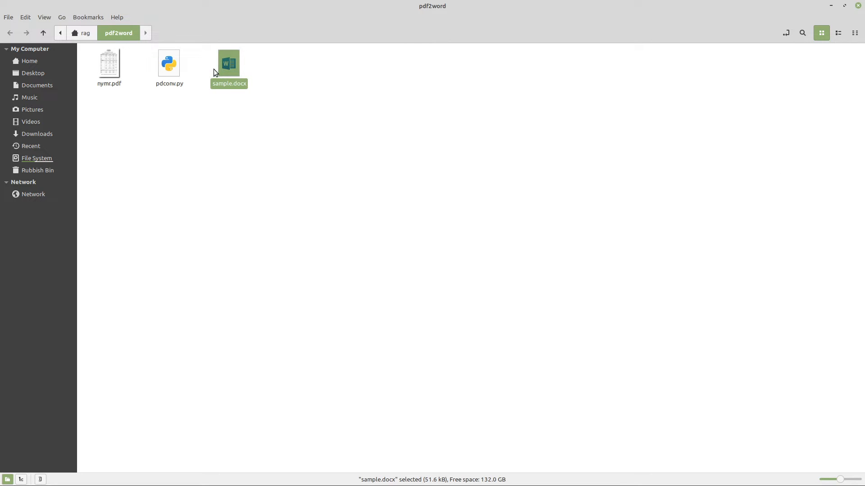
pyautogui.click(109, 64)
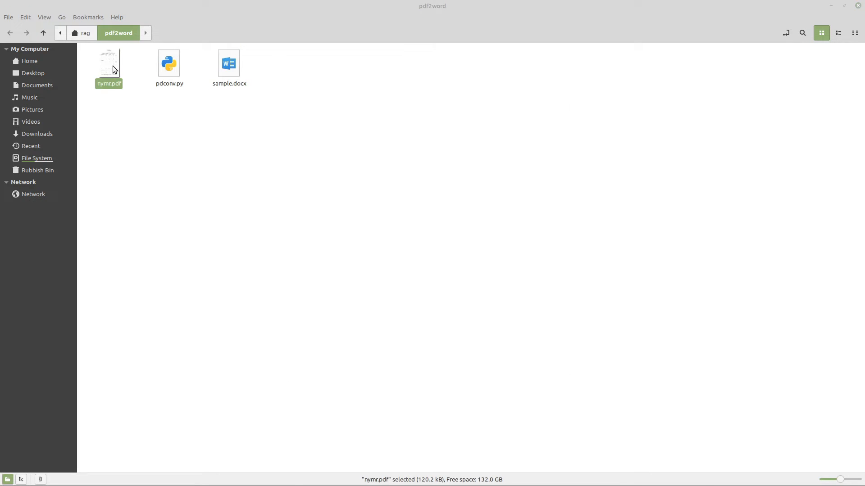
pyautogui.doubleClick(108, 63)
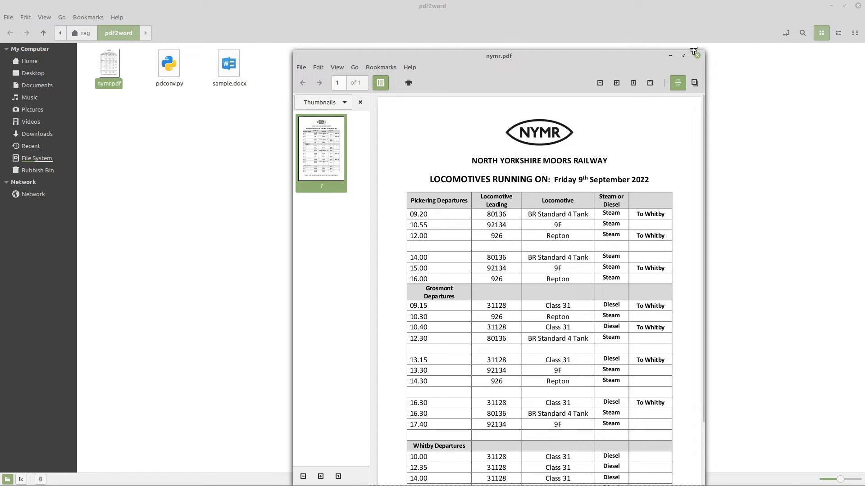
pyautogui.click(683, 56)
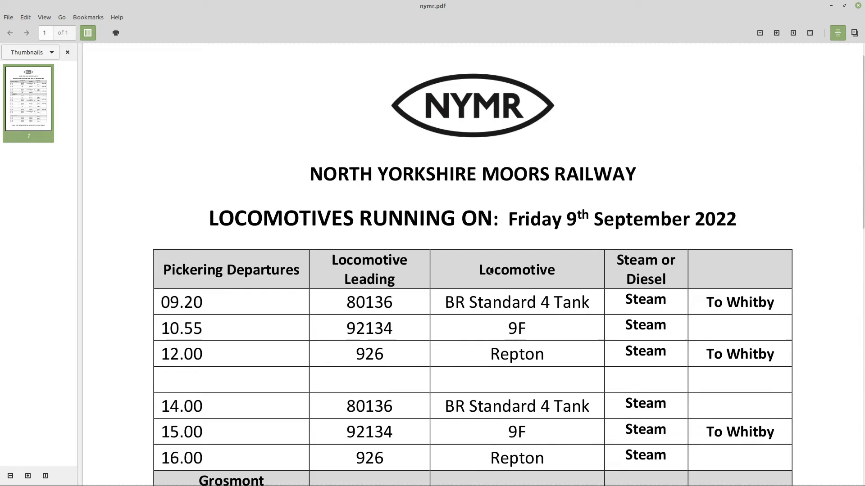
pyautogui.scroll(-3)
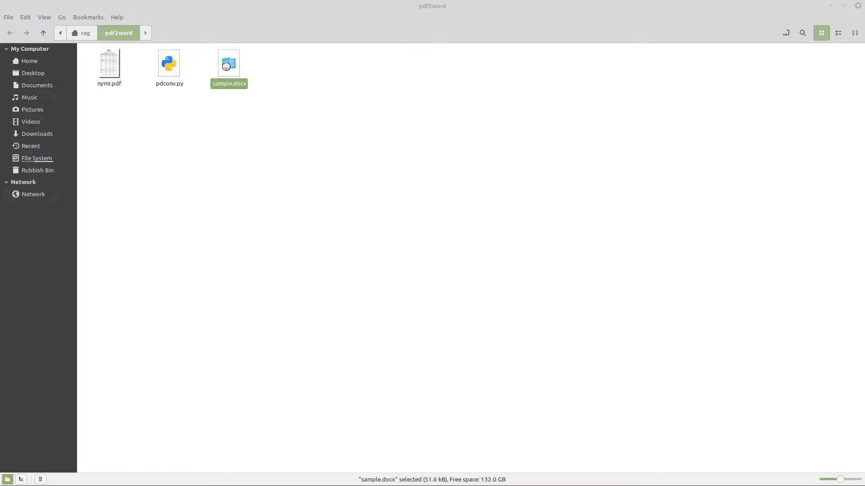
# Open sample.docx in Writer and scroll through the converted NYMR timetable table
pyautogui.doubleClick(228, 63)
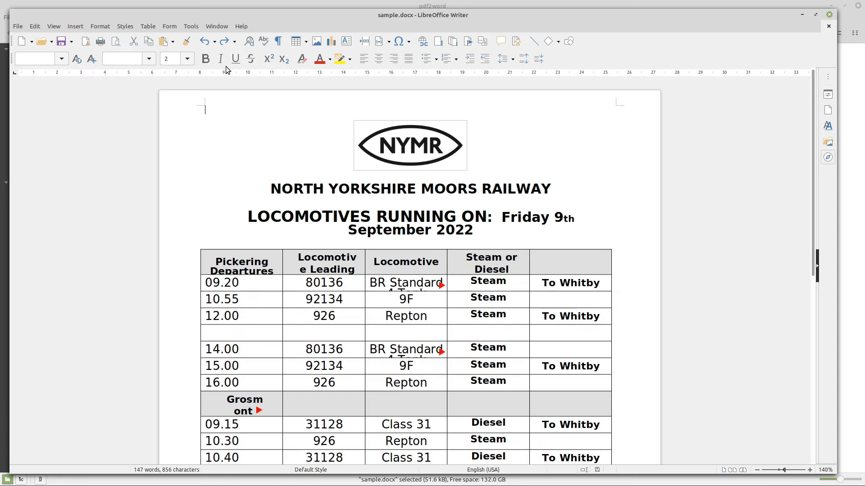
pyautogui.click(267, 239)
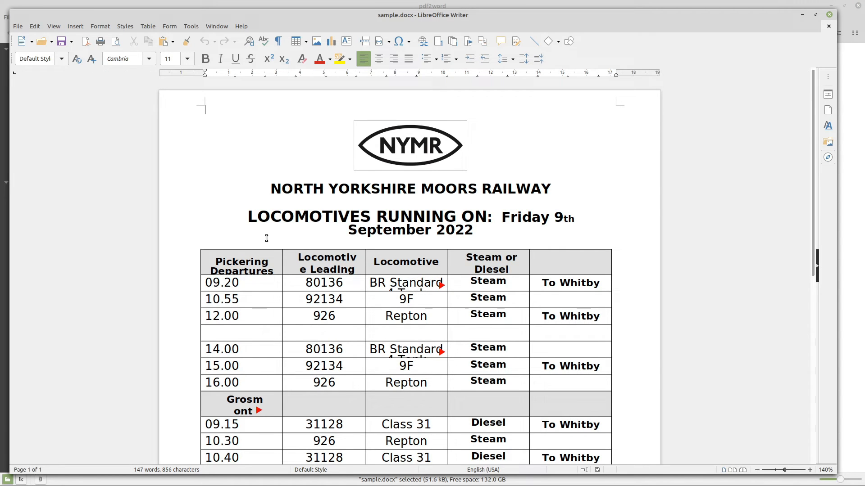
pyautogui.scroll(-3)
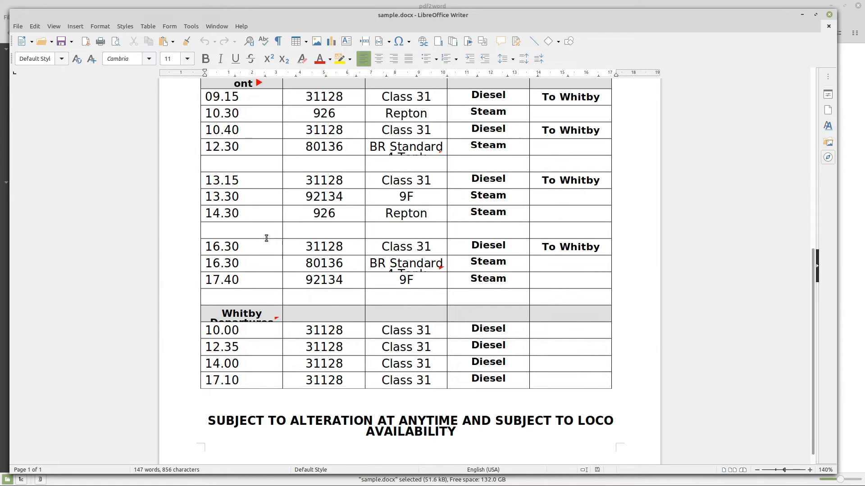
pyautogui.scroll(-3)
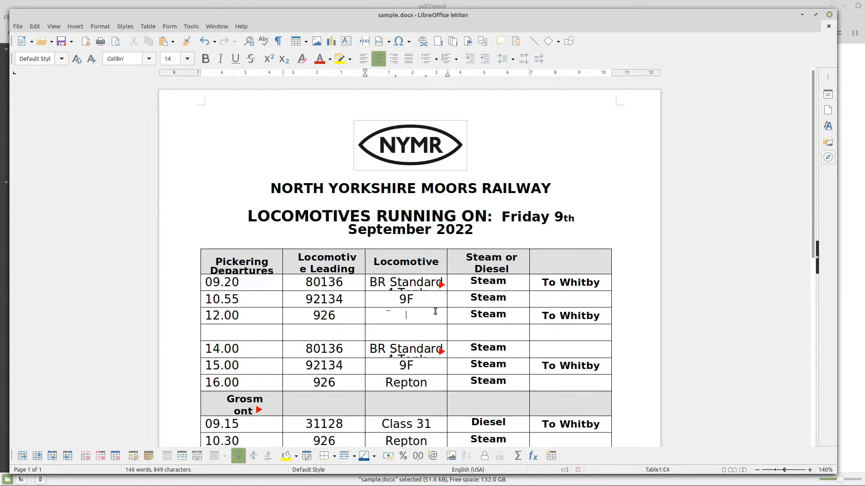
pyautogui.scroll(-3)
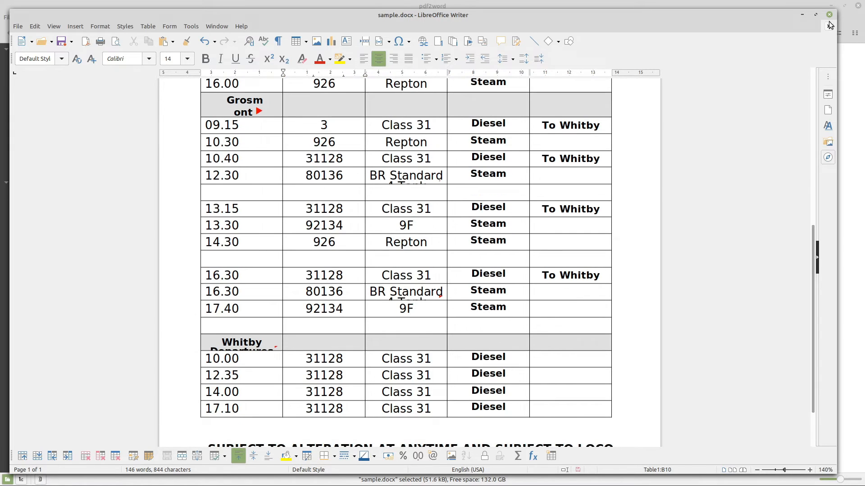
# Close the sample.docx document, cancelling the first close attempt before closing again
pyautogui.click(828, 14)
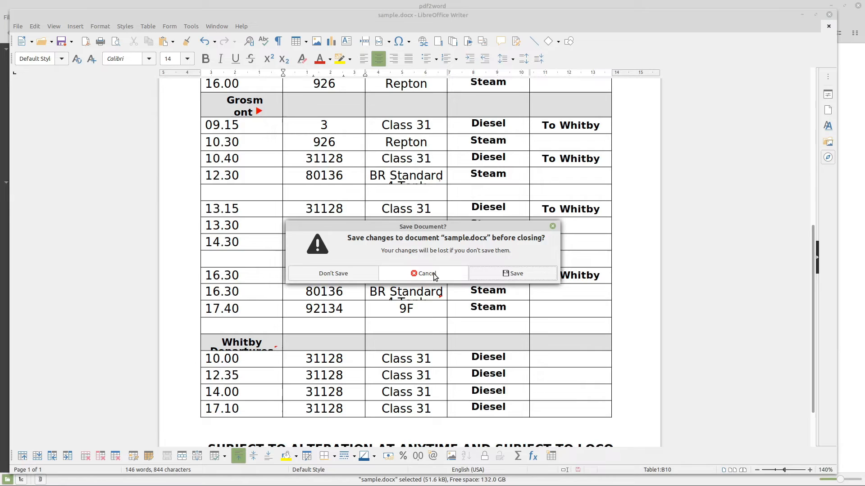
pyautogui.click(422, 274)
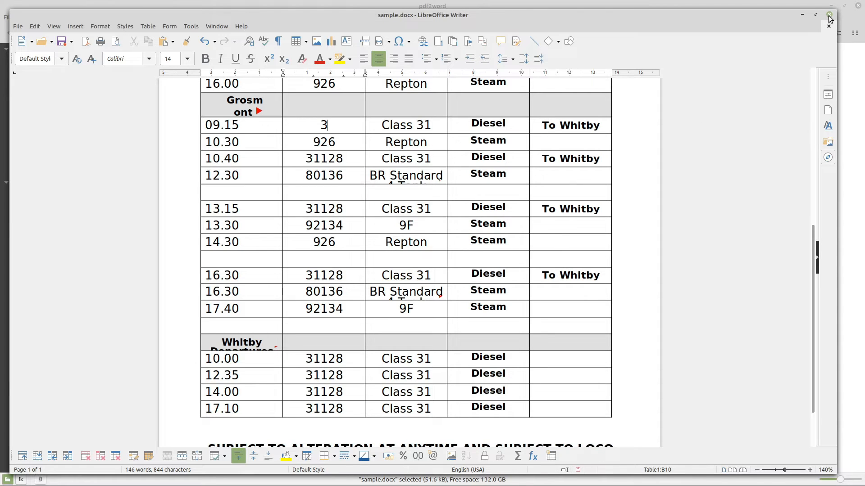
pyautogui.click(828, 14)
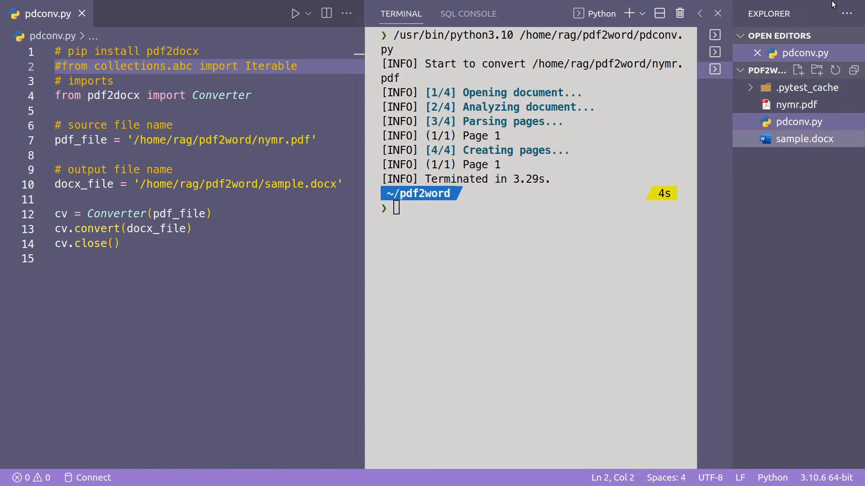
pyautogui.moveTo(418, 379)
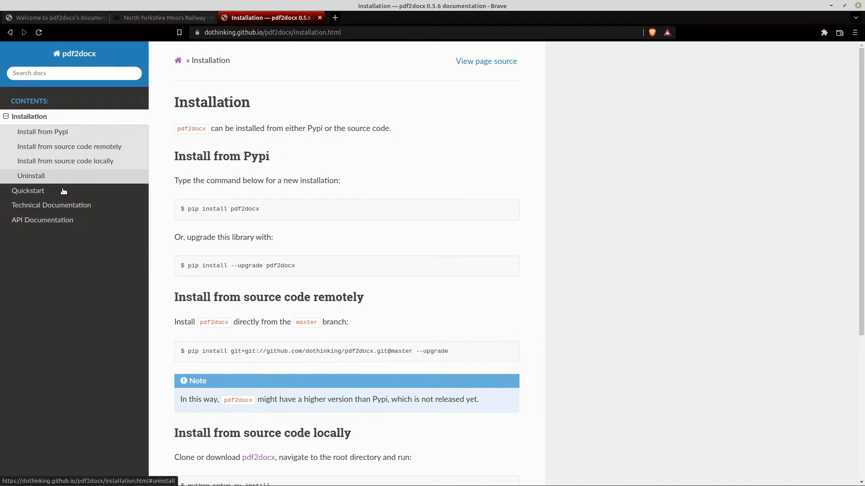
# Follow the Technical Documentation link to dothinking's GitHub profile and open the pinned pdf2docx repository
pyautogui.click(42, 220)
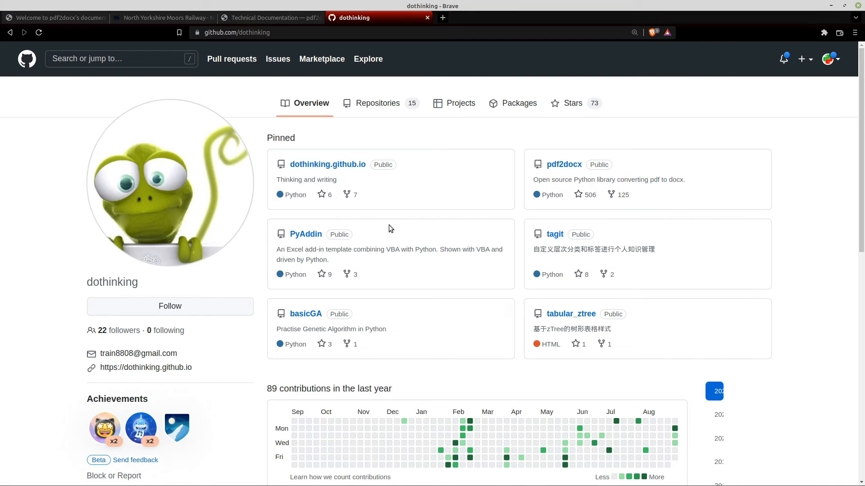
pyautogui.click(564, 164)
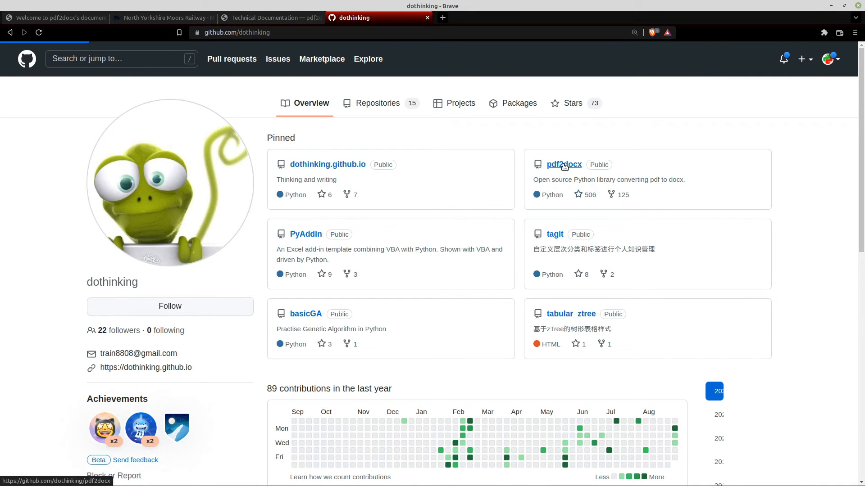
# Scroll through the dothinking/pdf2docx README, then show the Code button's HTTPS clone and Download ZIP options
pyautogui.click(564, 164)
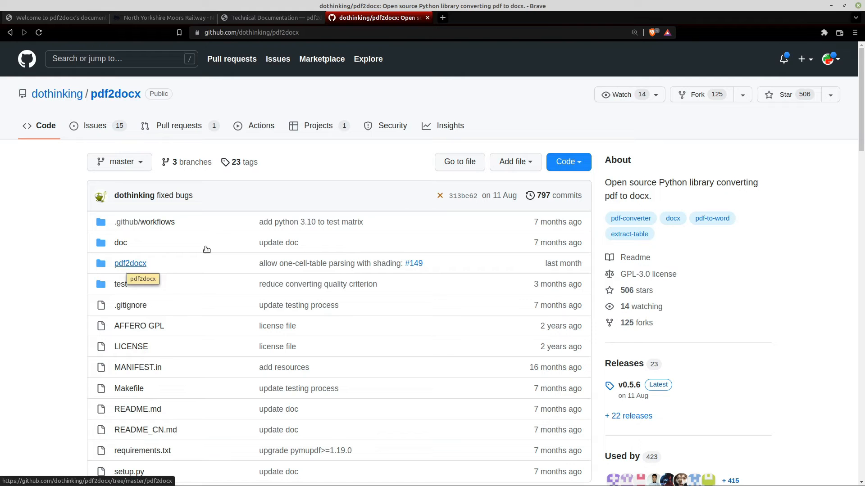
pyautogui.moveTo(555, 271)
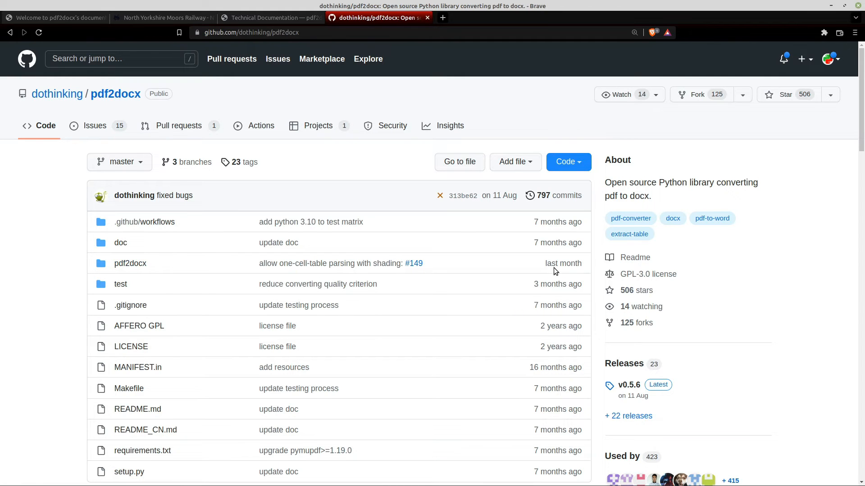
pyautogui.scroll(-3)
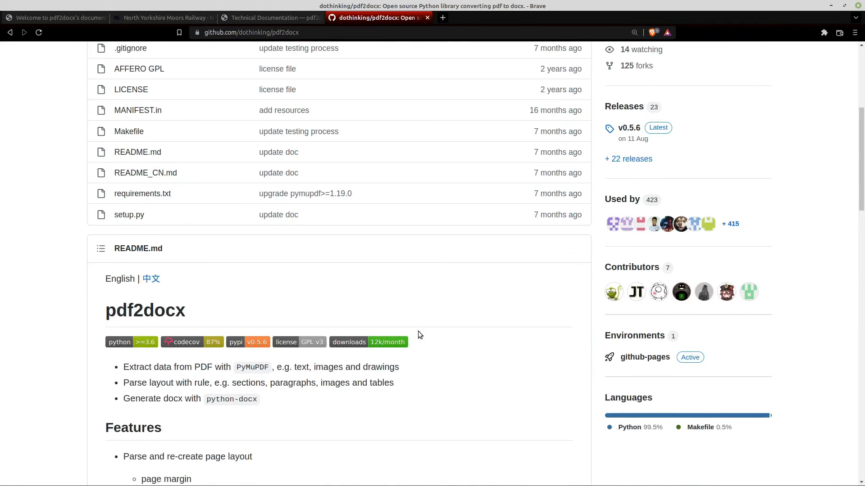
pyautogui.scroll(-3)
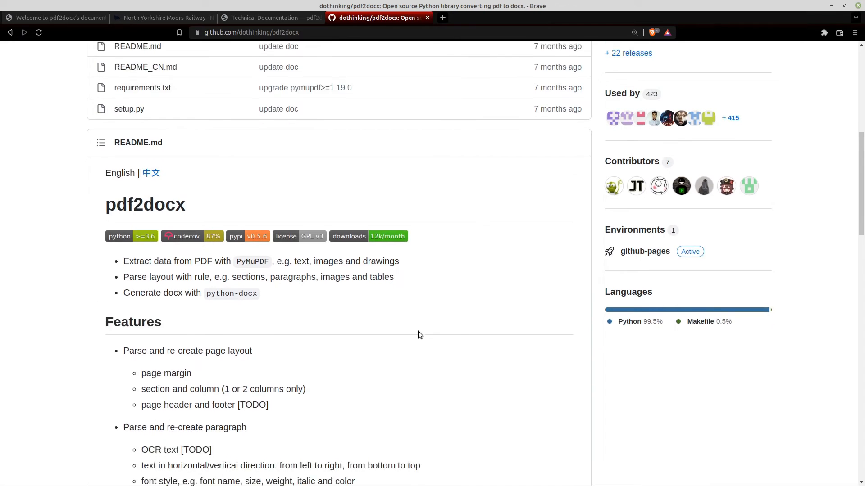
pyautogui.scroll(-3)
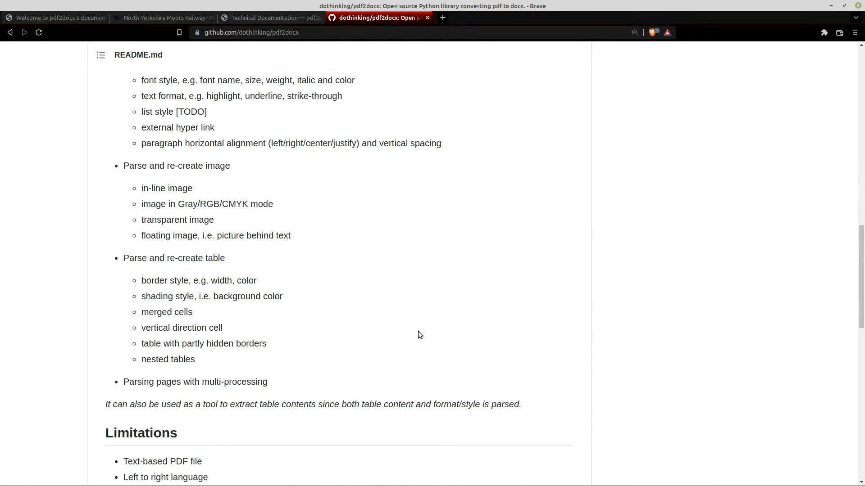
pyautogui.scroll(-3)
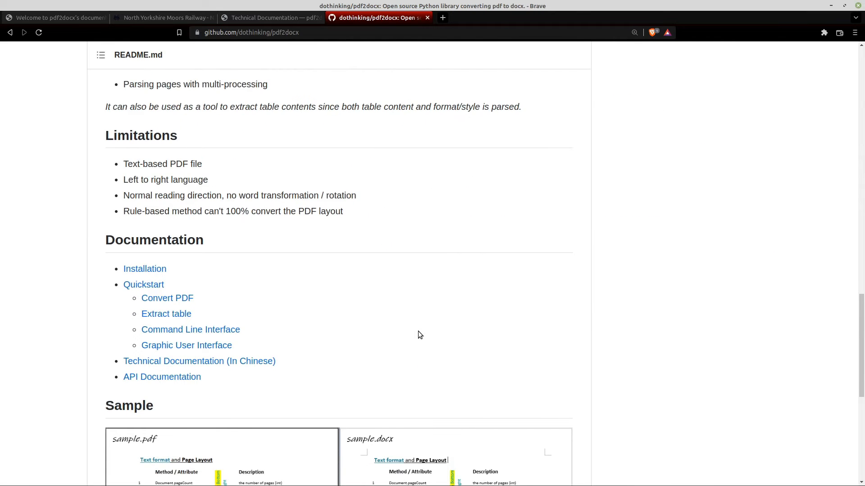
pyautogui.scroll(-3)
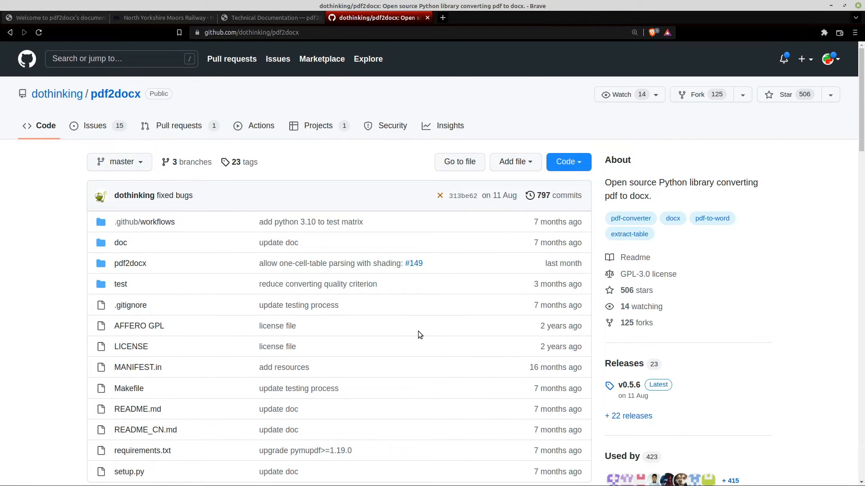
pyautogui.scroll(-3)
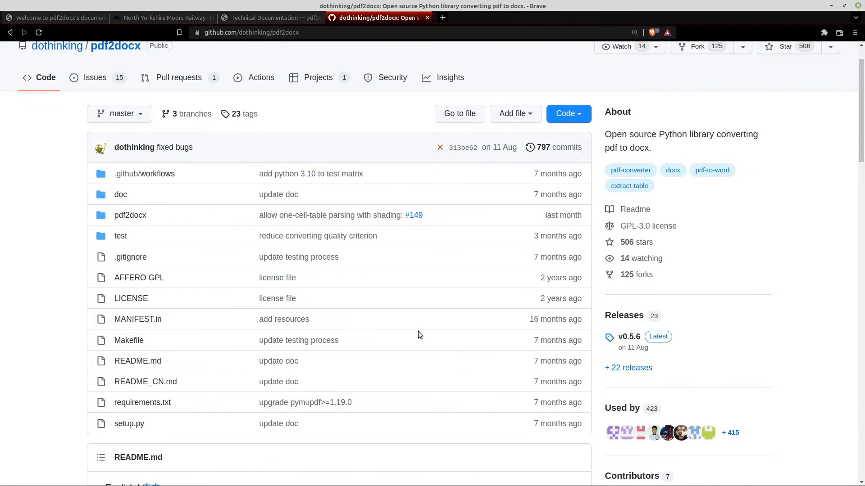
pyautogui.moveTo(638, 348)
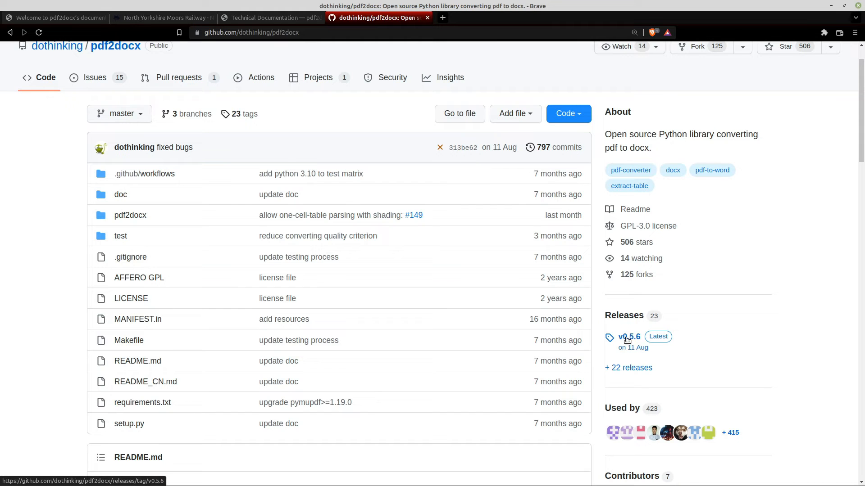
pyautogui.moveTo(632, 343)
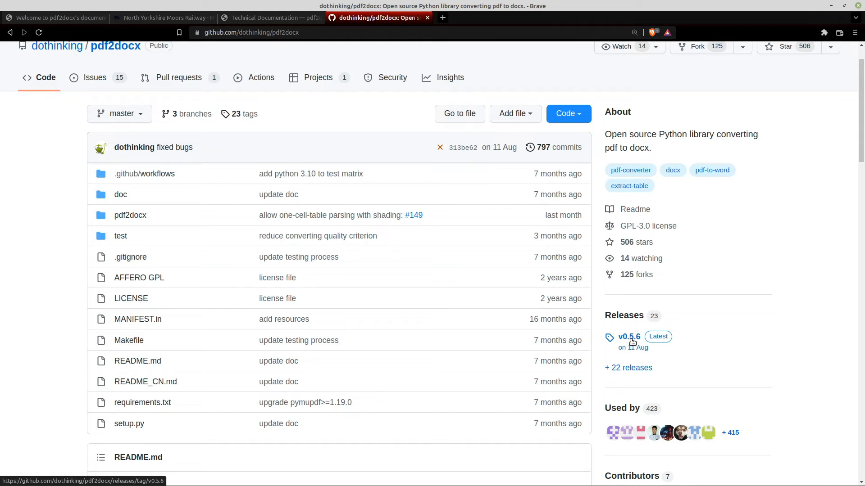
pyautogui.moveTo(510, 328)
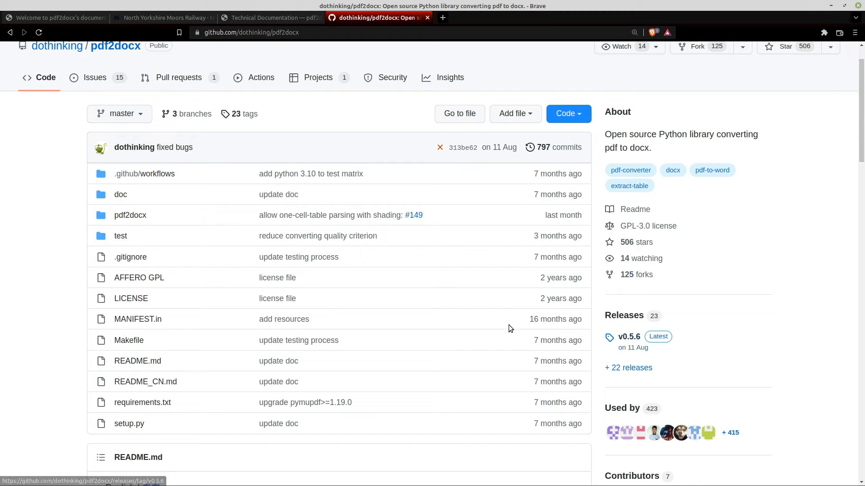
pyautogui.click(565, 113)
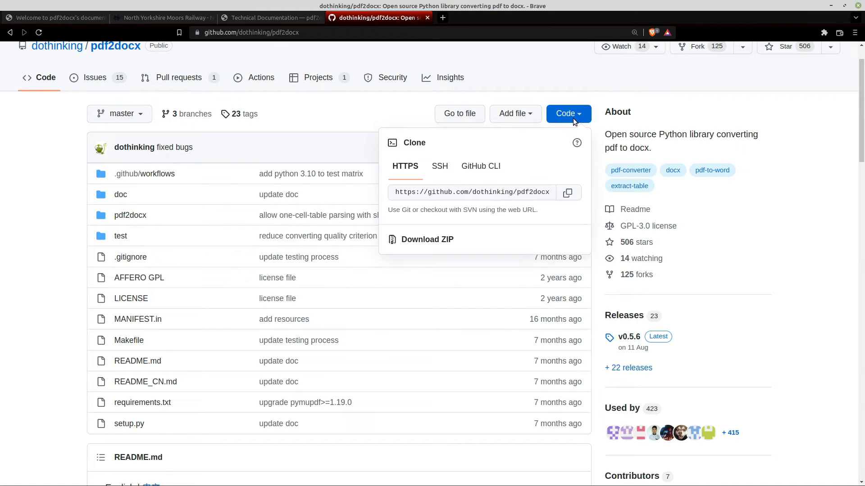
pyautogui.moveTo(805, 212)
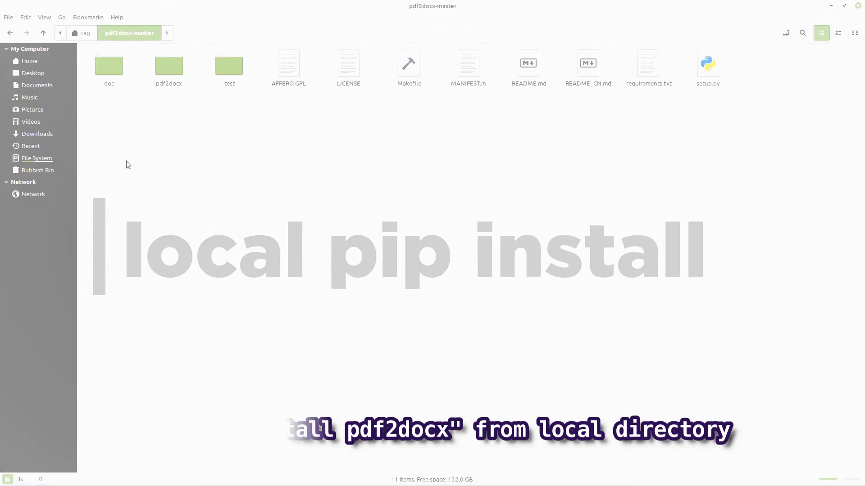
pyautogui.rightClick(399, 163)
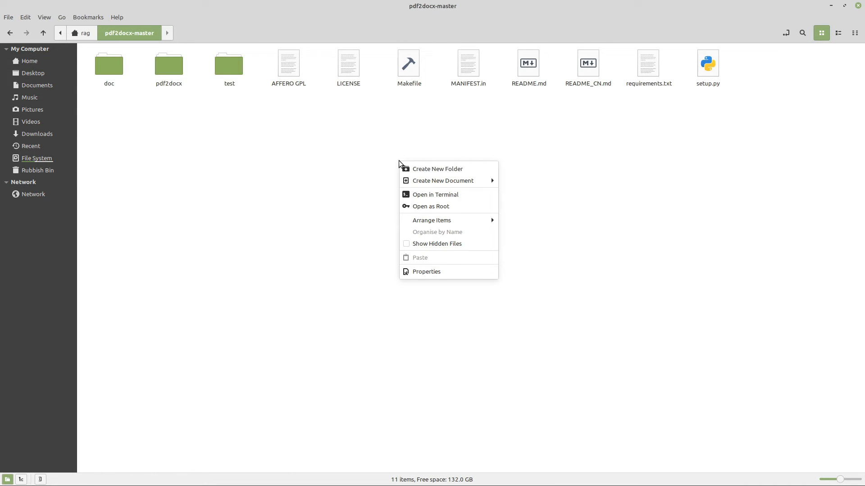
pyautogui.click(435, 194)
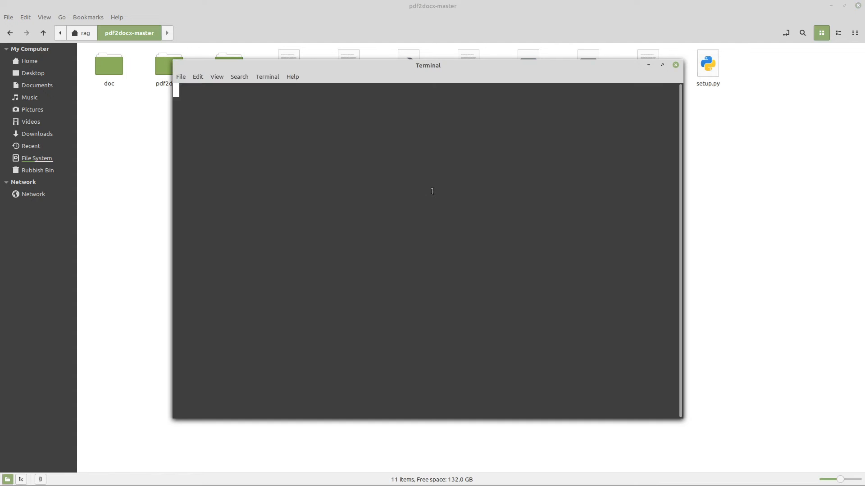
pyautogui.write('pip')
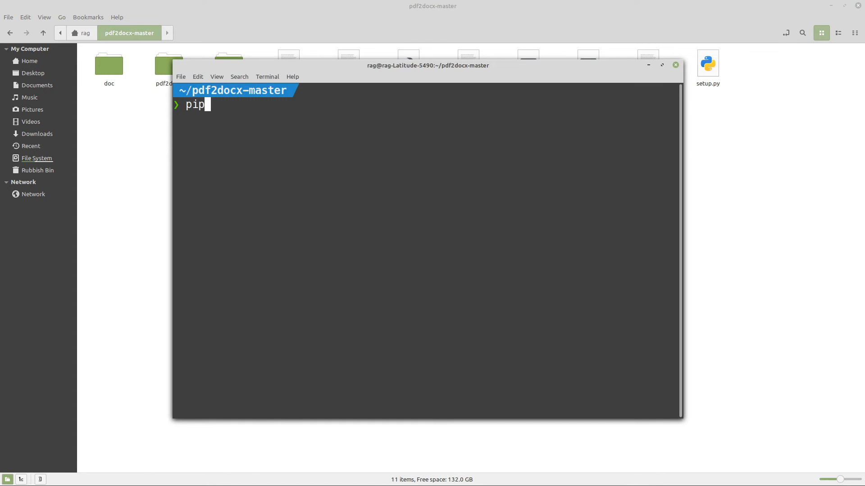
pyautogui.write('install')
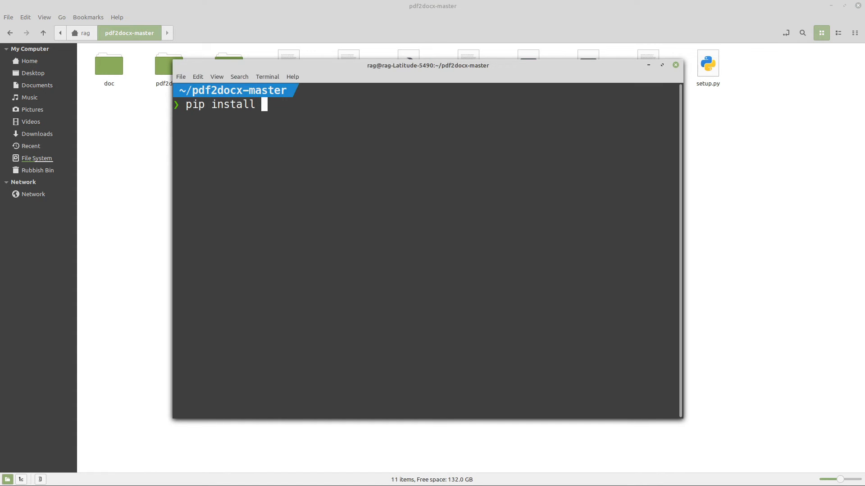
pyautogui.write('pdf2d')
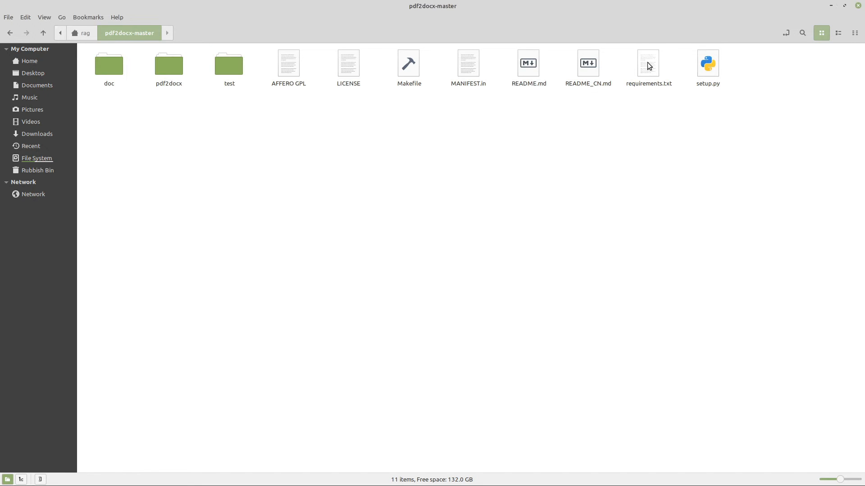
pyautogui.moveTo(831, 4)
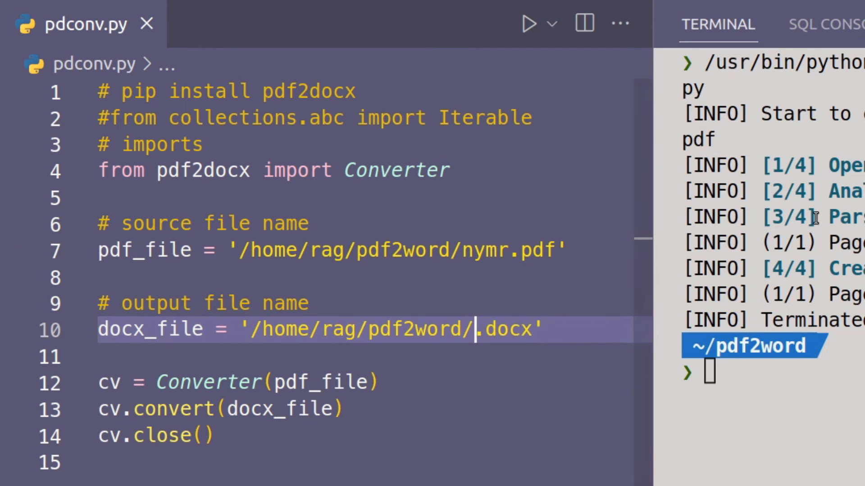
# Change docx_file to timetable.docx, rerun, and open timetable.docx from its containing folder
pyautogui.write('ti')
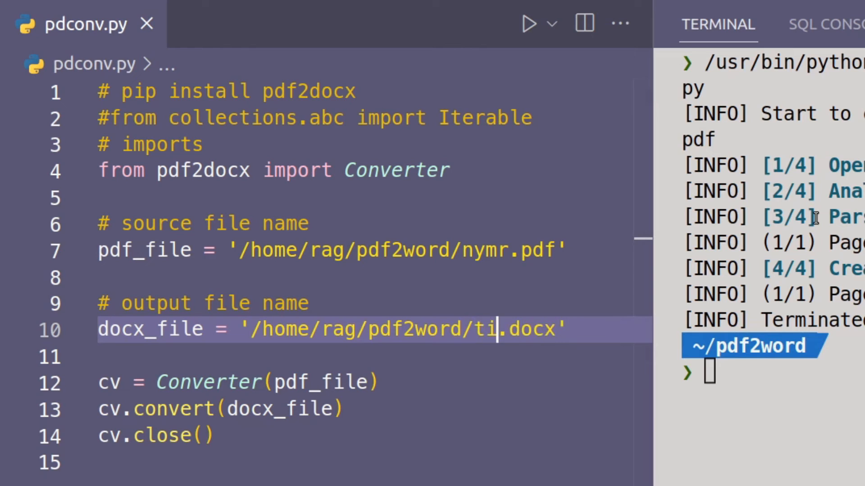
pyautogui.write(',')
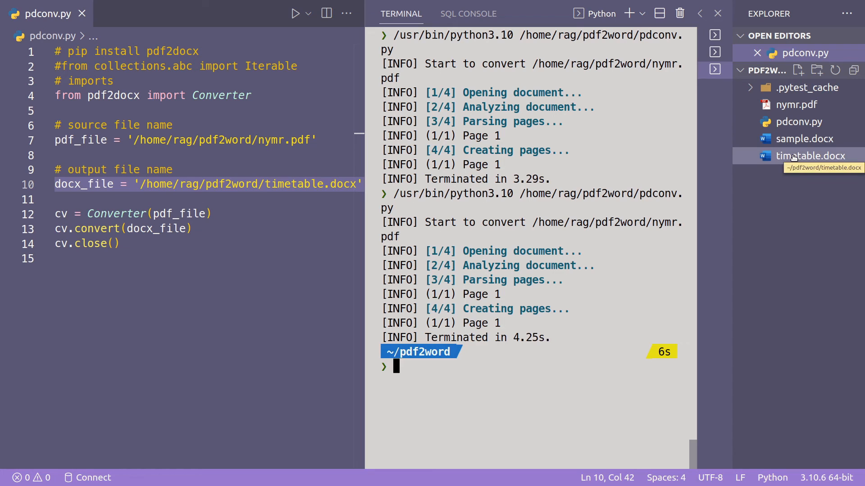
pyautogui.rightClick(810, 156)
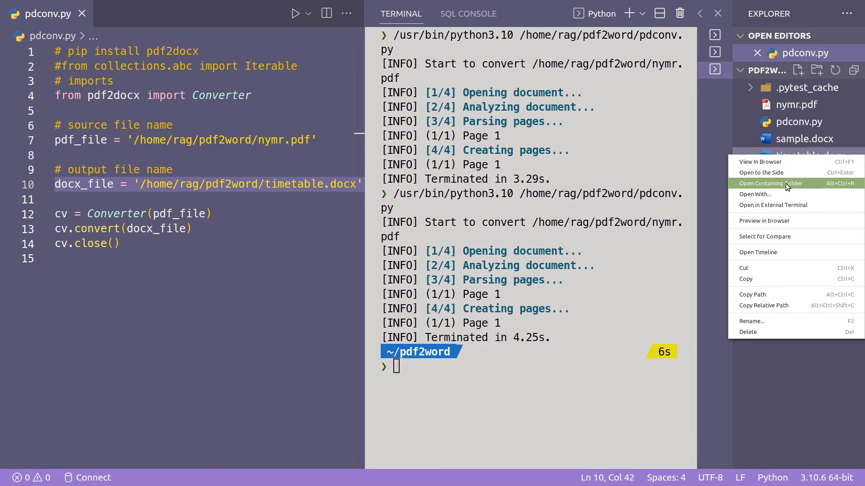
pyautogui.click(769, 183)
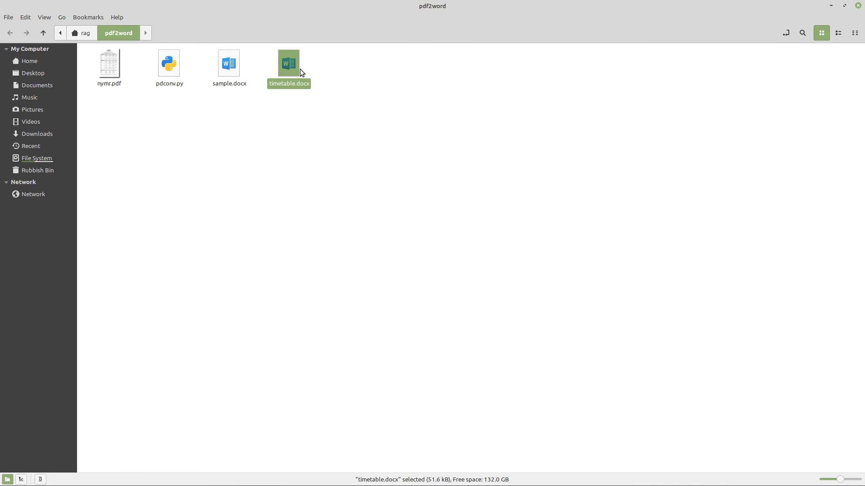
pyautogui.doubleClick(288, 62)
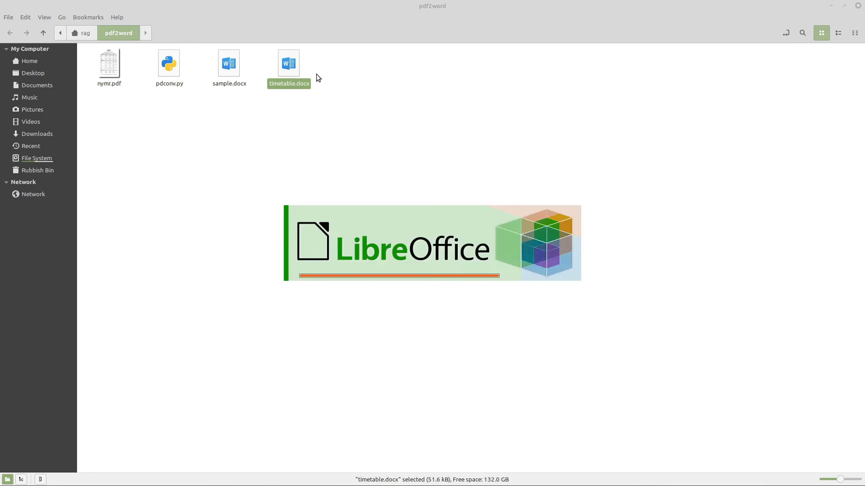
# Scroll through the NYMR timetable table in timetable.docx, then close Writer
pyautogui.doubleClick(289, 62)
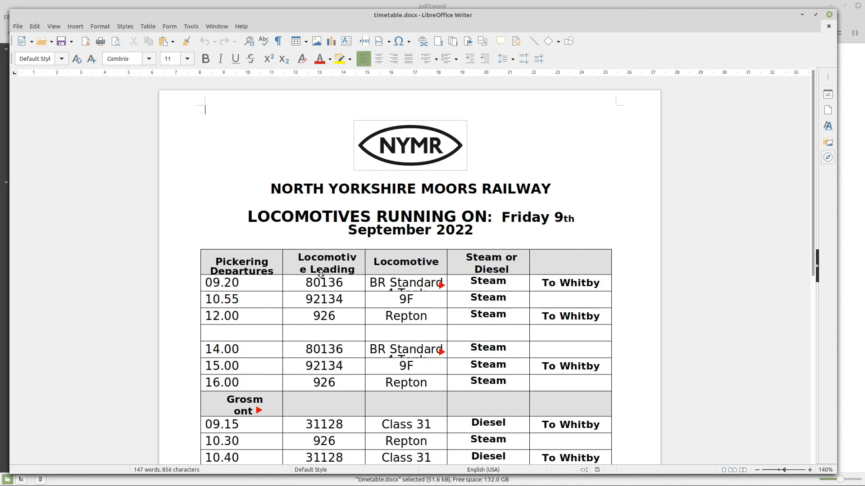
pyautogui.scroll(-3)
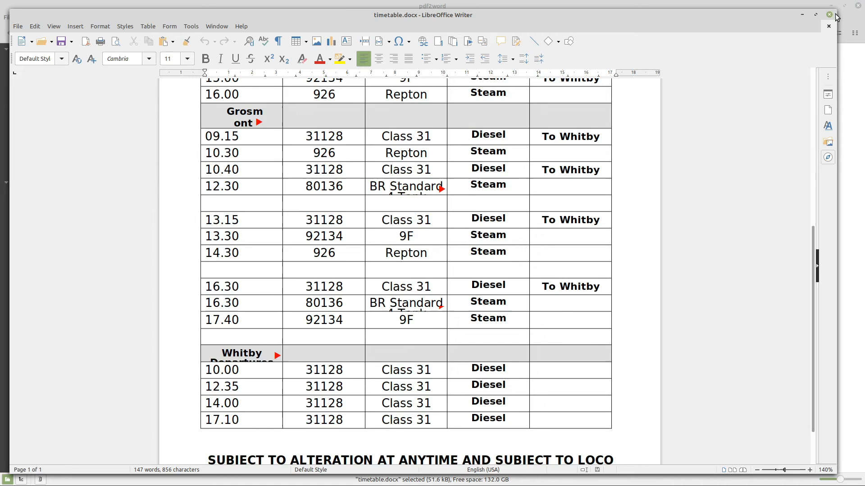
pyautogui.click(829, 14)
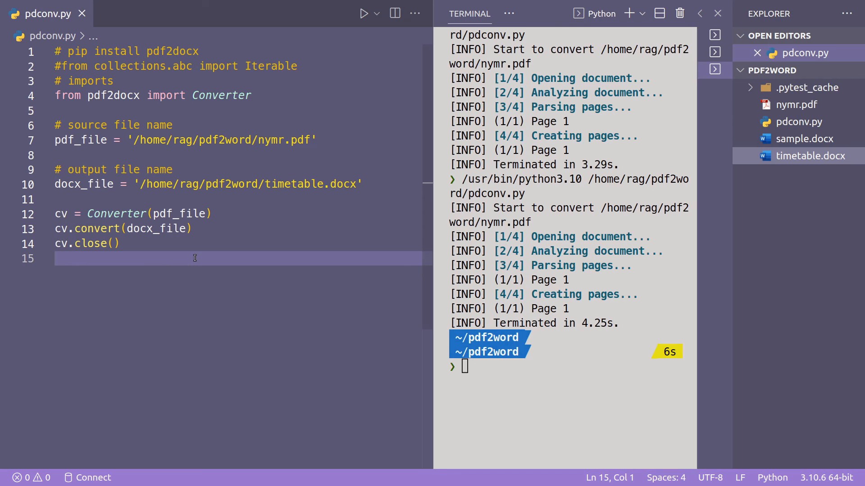
pyautogui.moveTo(214, 259)
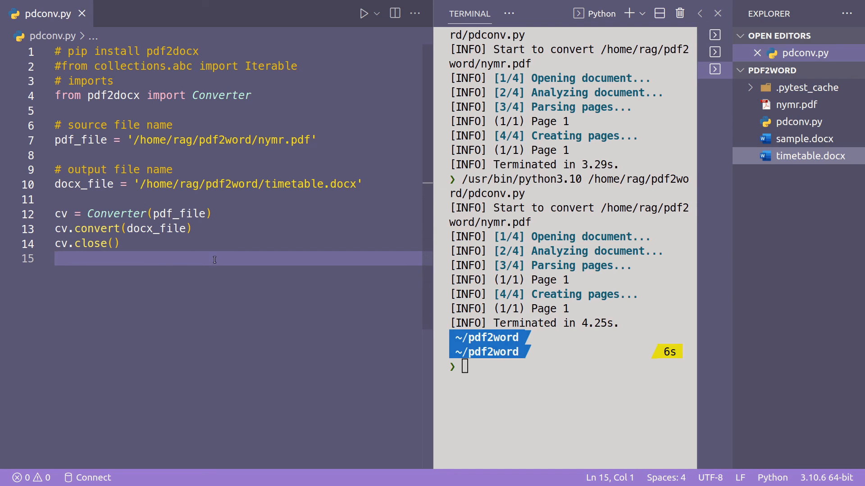